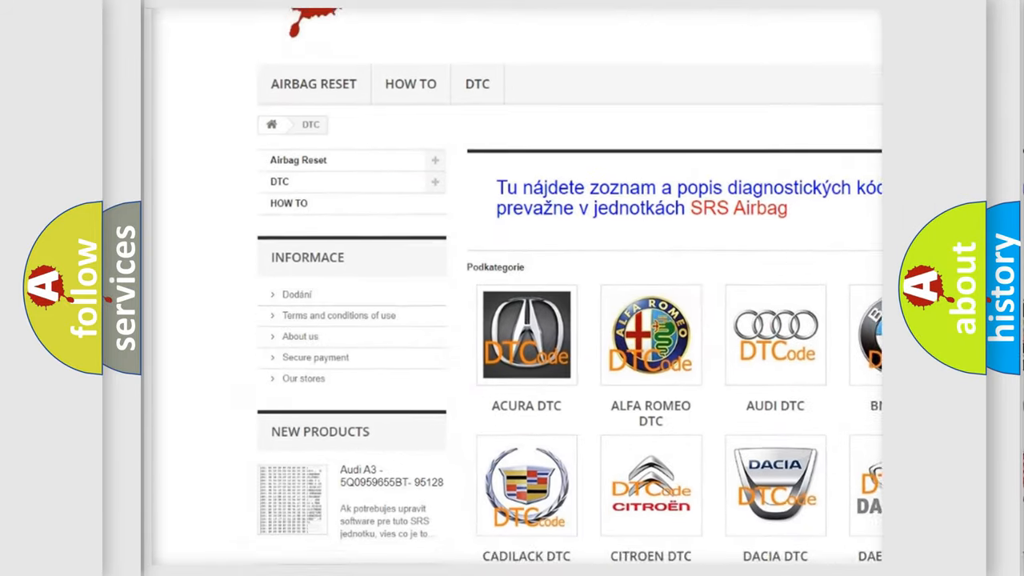
scroll(down, 3)
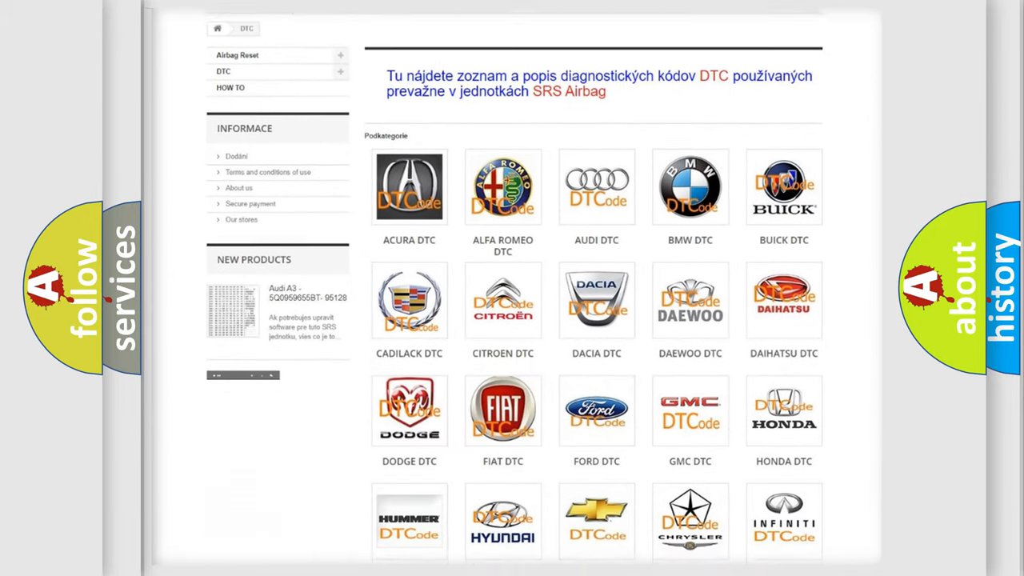
scroll(down, 3)
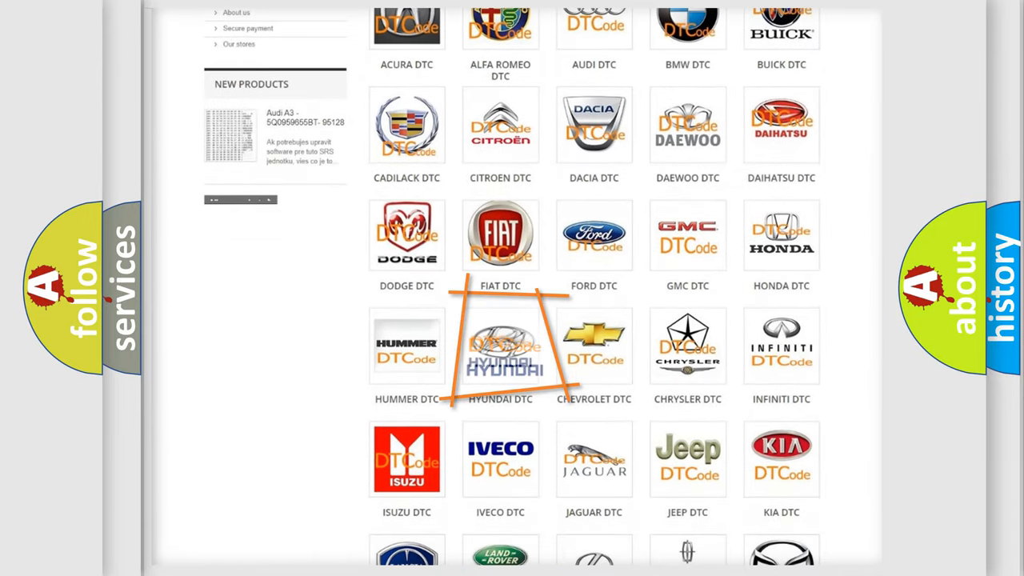